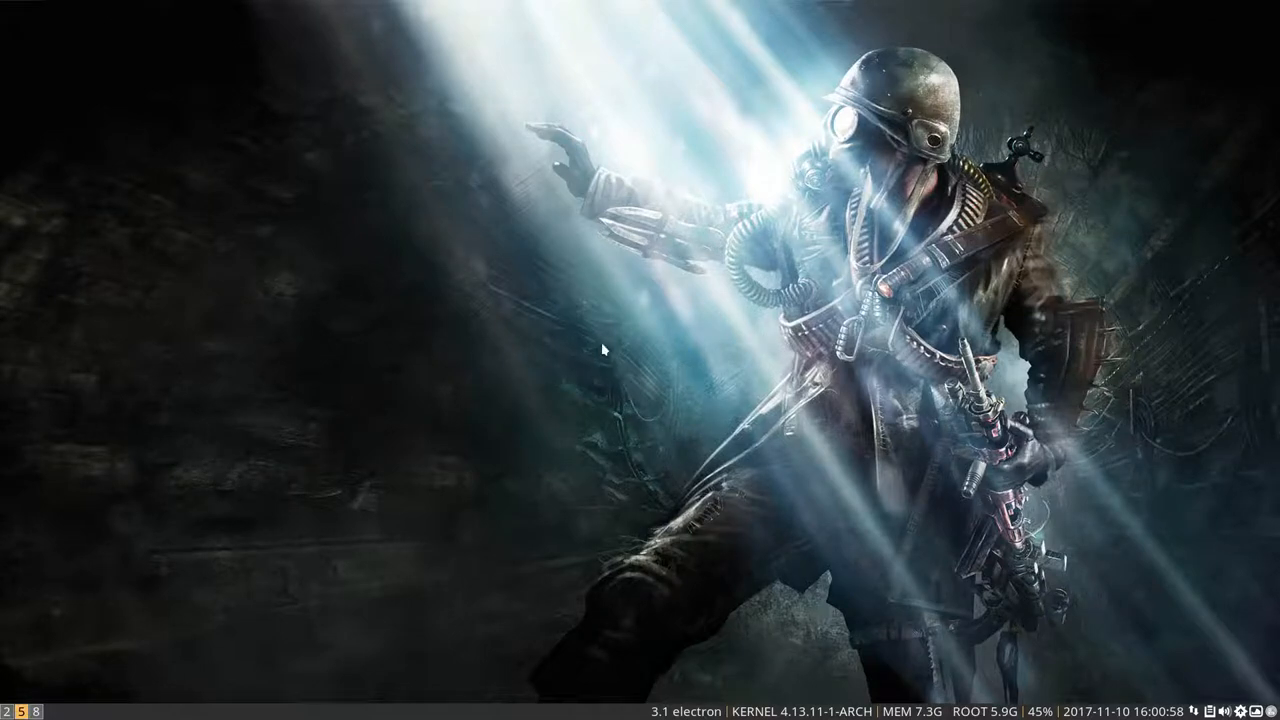
# Step: Open the dmenu launcher with Super+Shift+D to list available program names
pyautogui.press('Super+Shift+D')
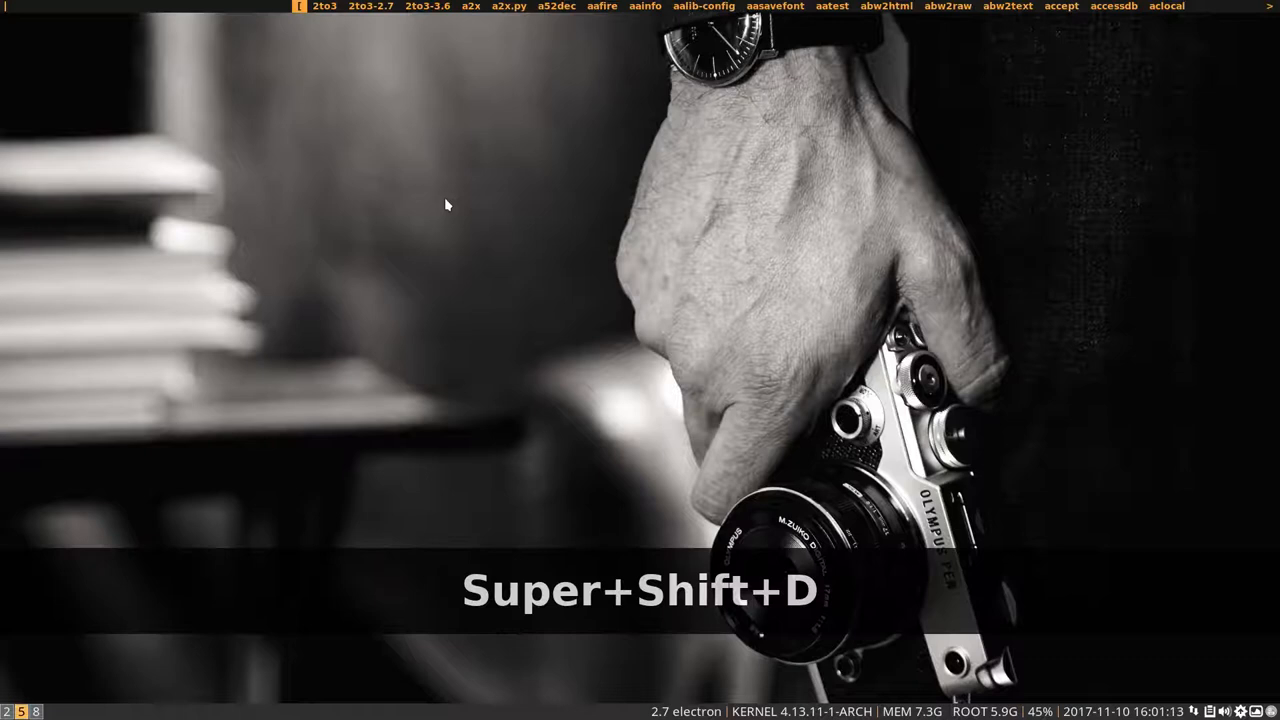
# Step: Reopen dmenu, type and erase 'c', then launch xfce4-appfinder with Alt+F3
pyautogui.press('super+shift+d')
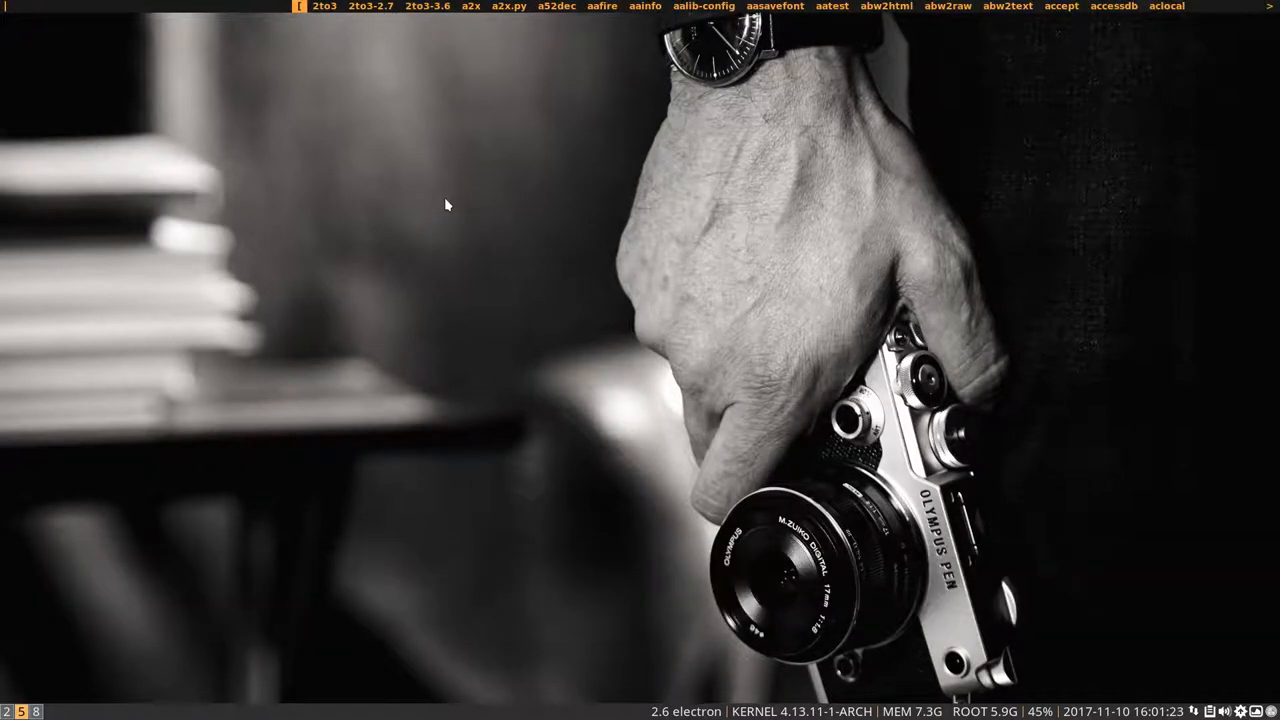
pyautogui.write('c')
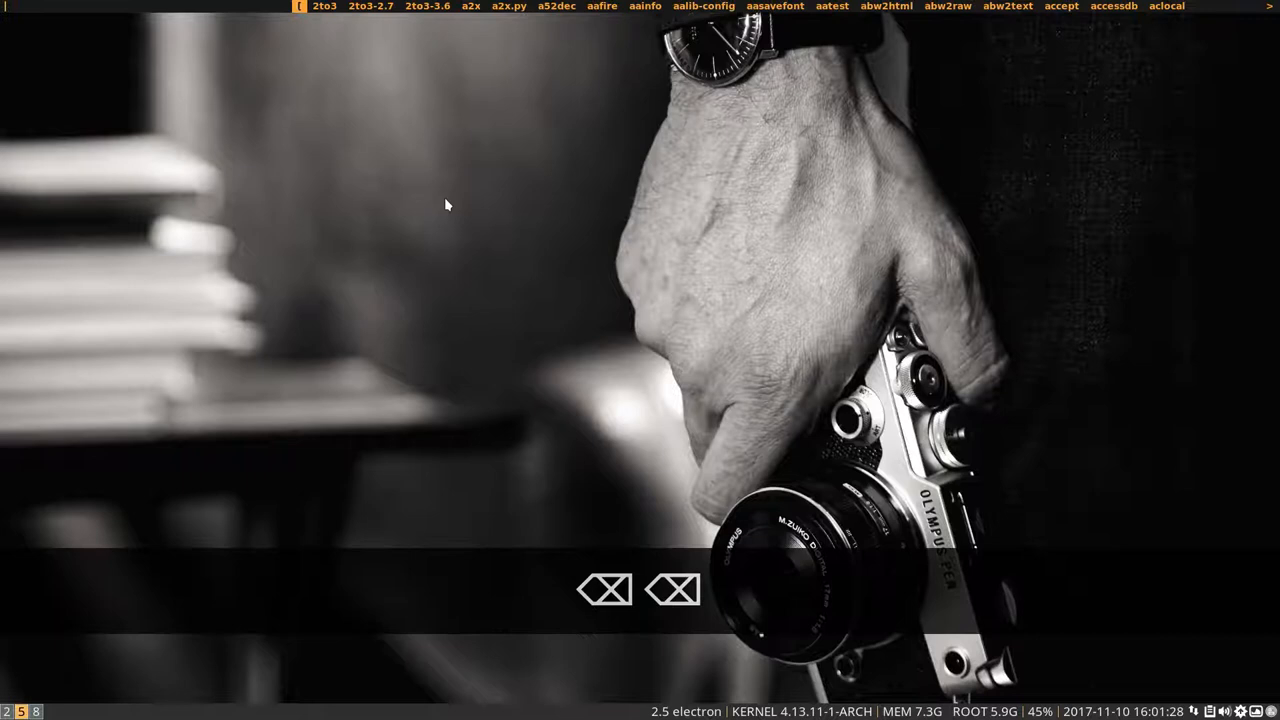
pyautogui.press('Alt+F3')
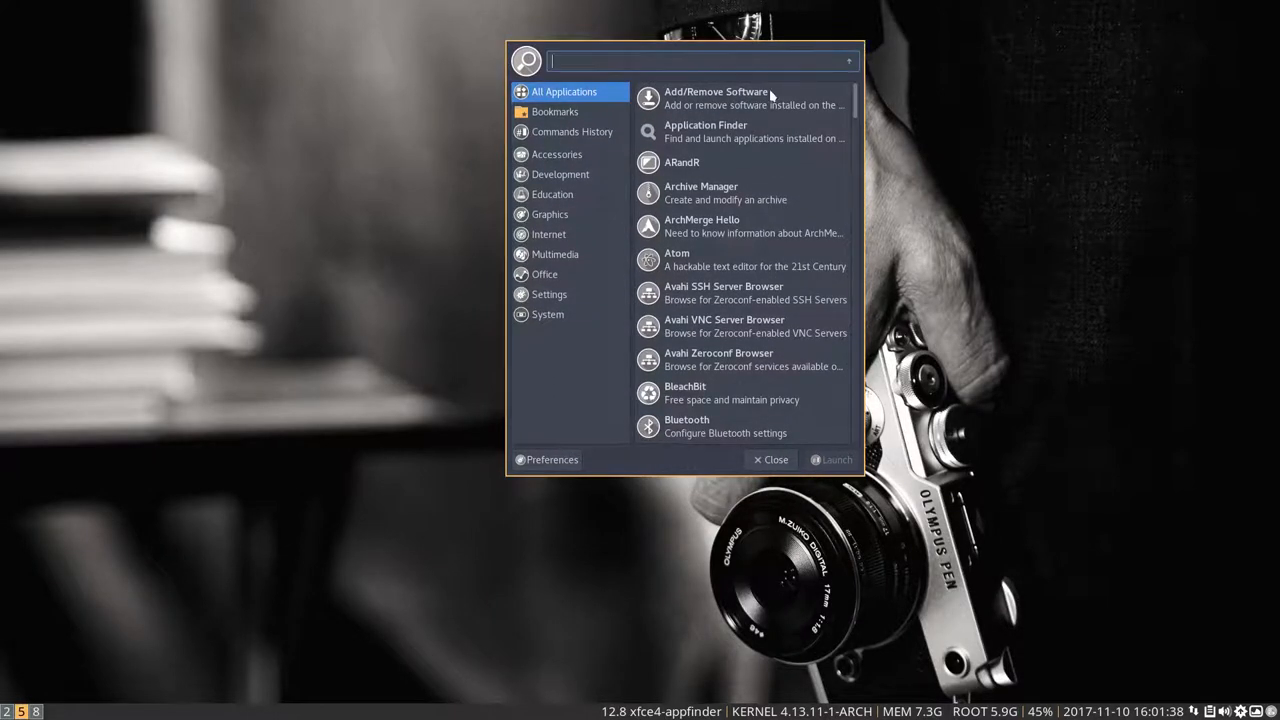
# Step: Browse the Multimedia category, then switch to the compact run prompt prefilled with firefox
pyautogui.click(555, 254)
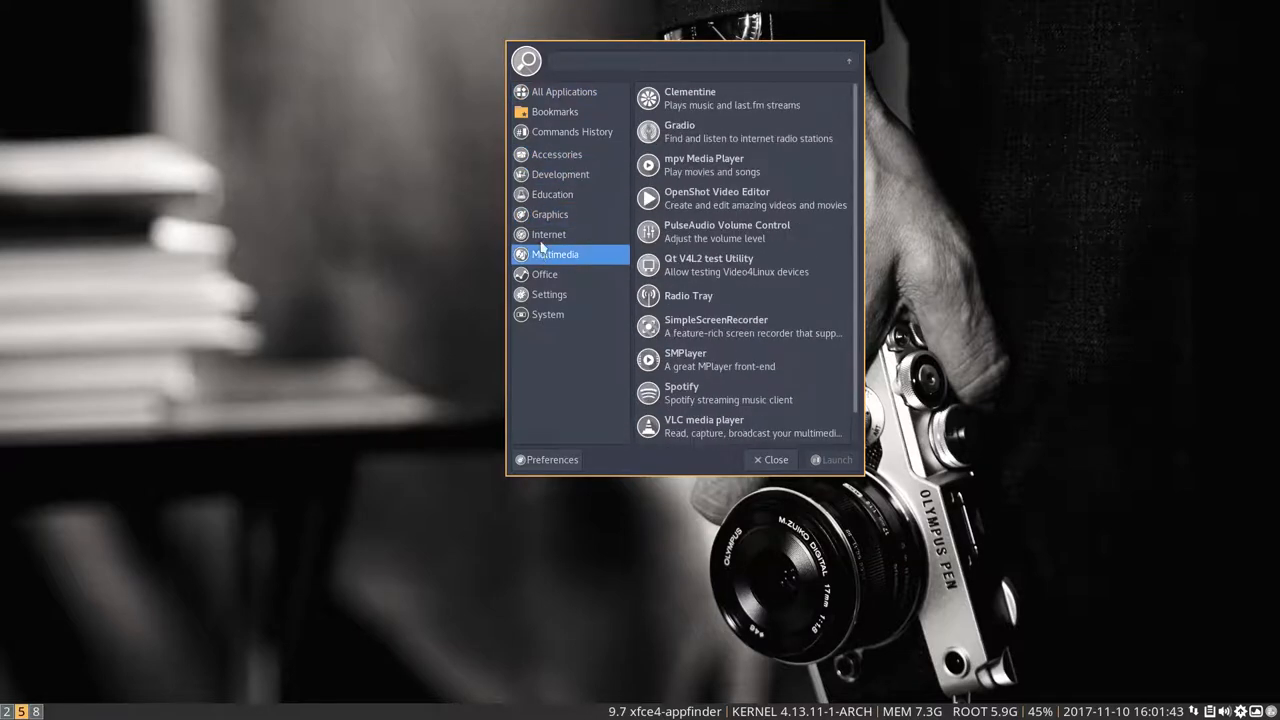
pyautogui.click(547, 314)
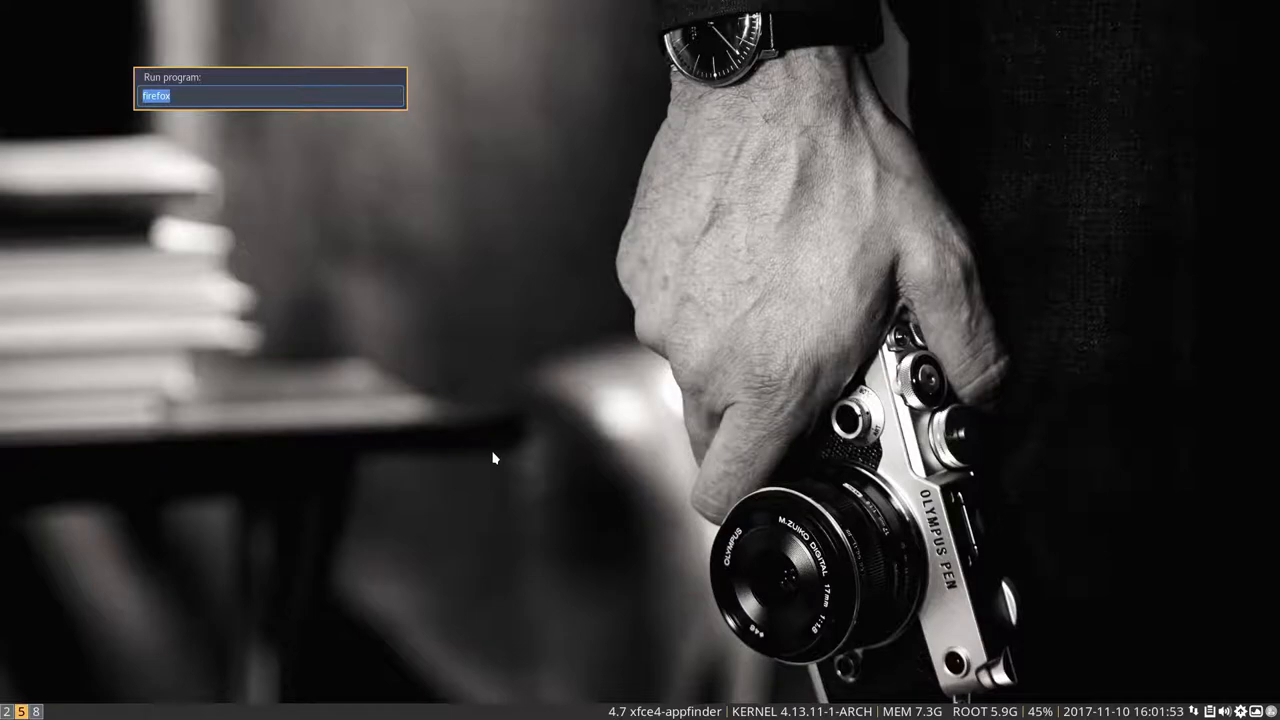
# Step: Run inkscape from the prompt, then close the Inkscape window with Super+Shift+Q
pyautogui.press('Return')
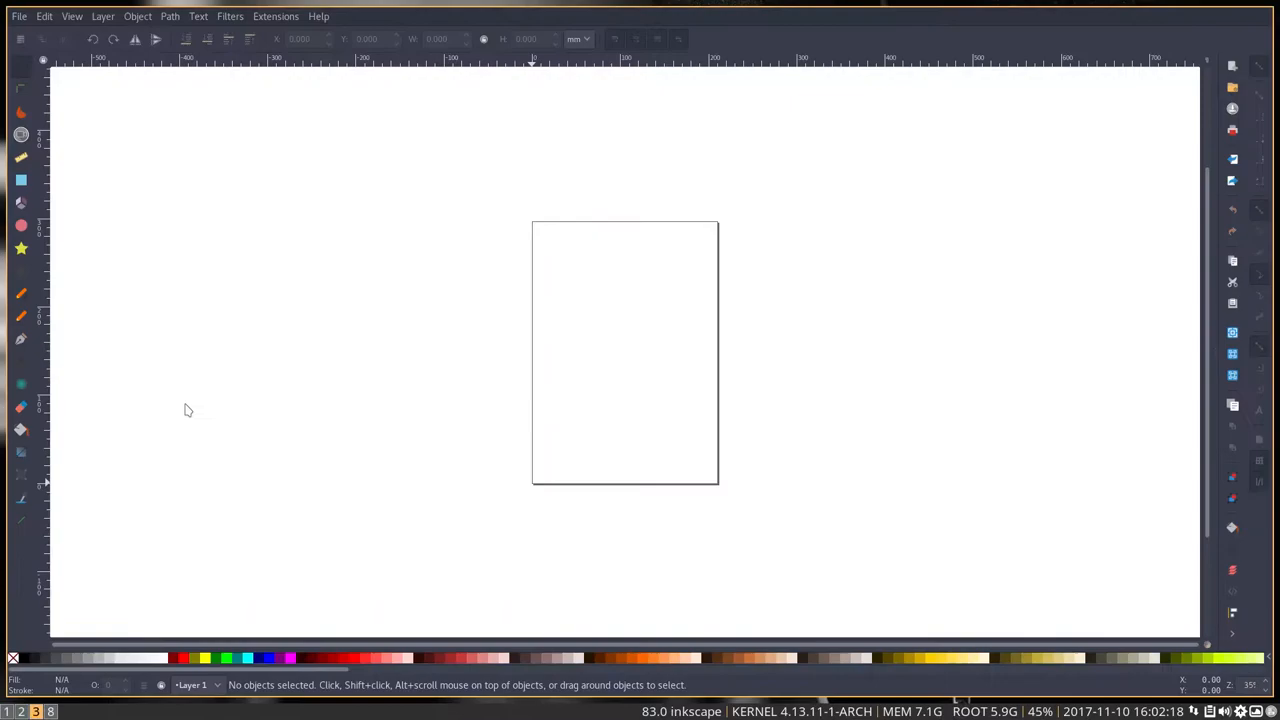
pyautogui.press('Super+Shift+q')
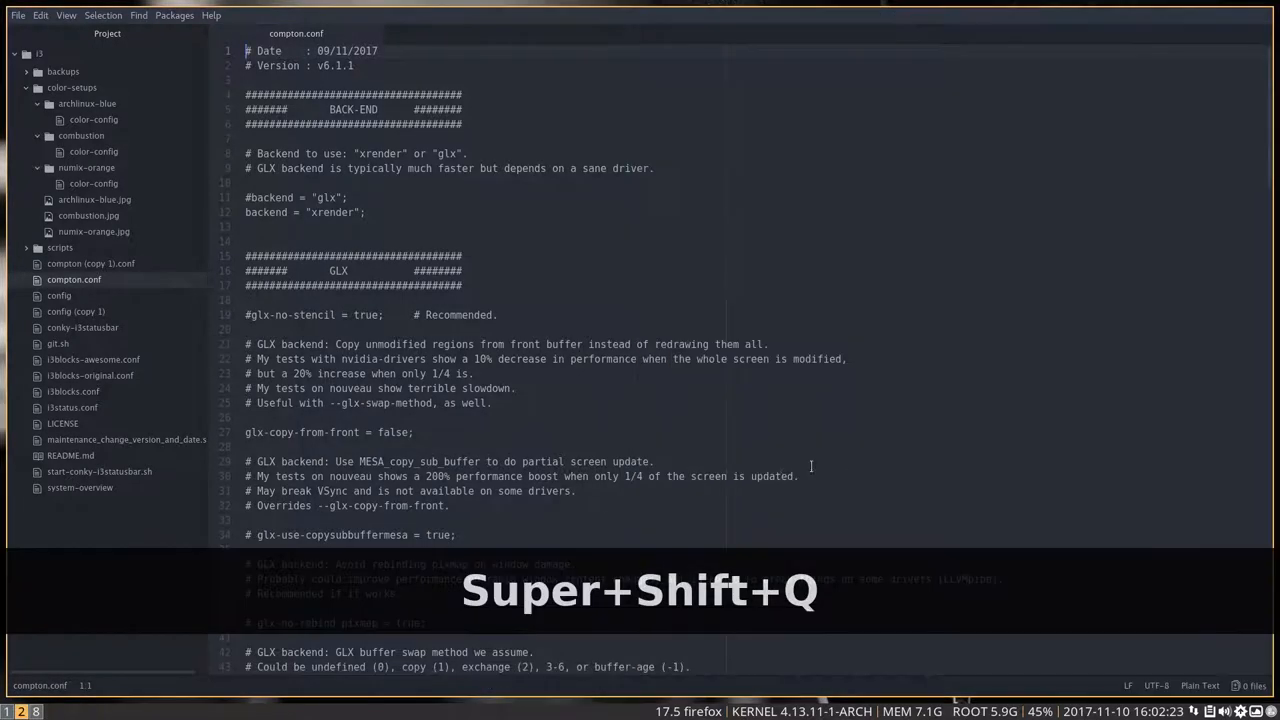
# Step: Close the Atom editor with Super+Shift+Q, revealing Thunar in ~/.config/i3
pyautogui.press('Super+Shift+q')
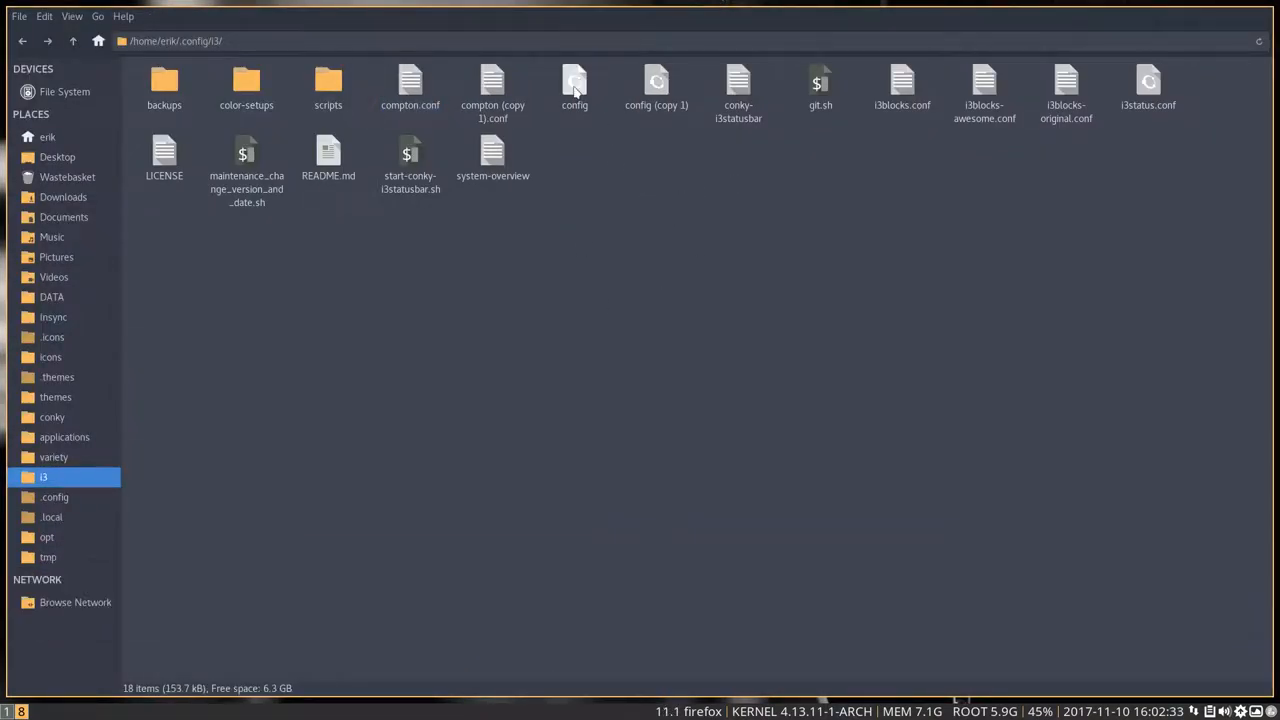
pyautogui.click(574, 88)
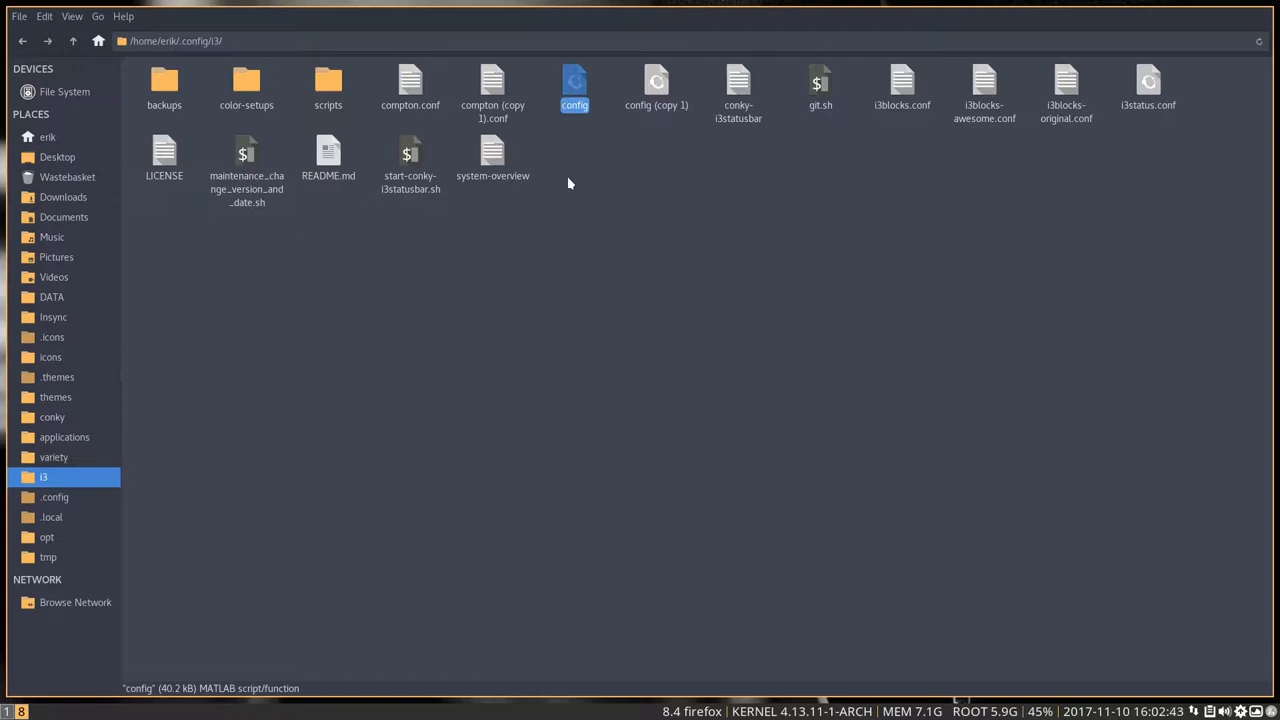
pyautogui.click(410, 88)
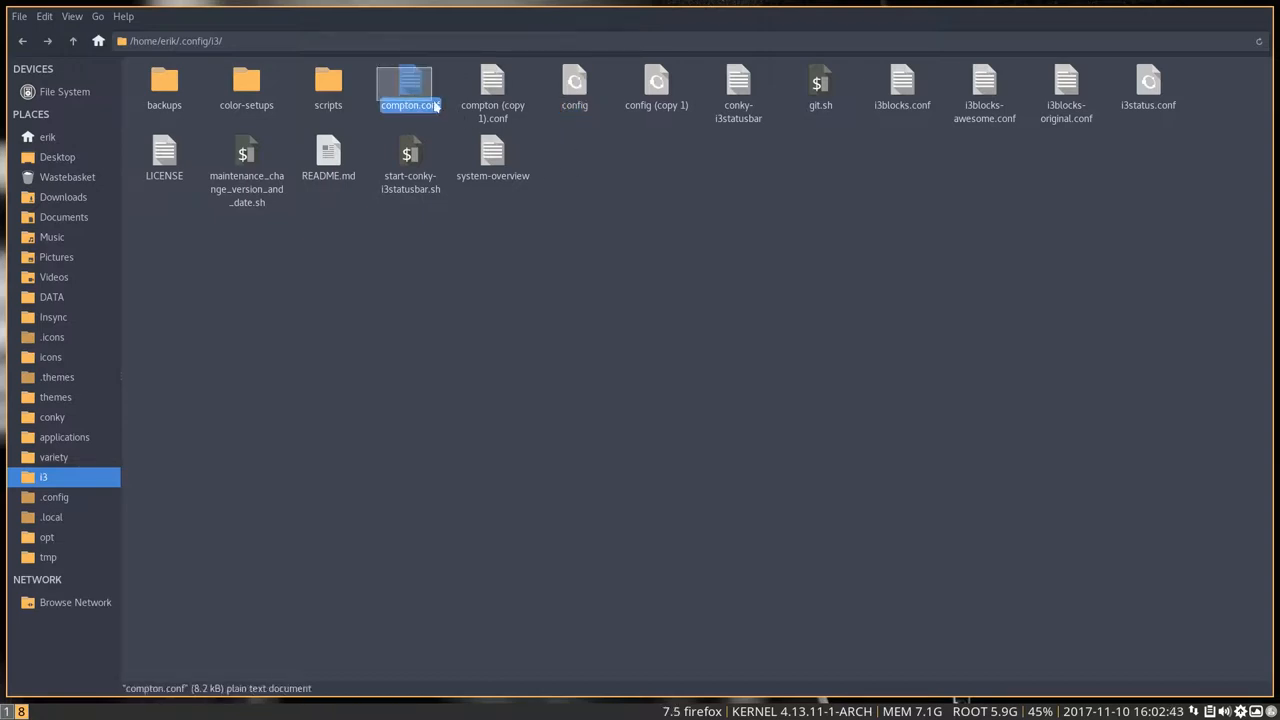
pyautogui.click(677, 187)
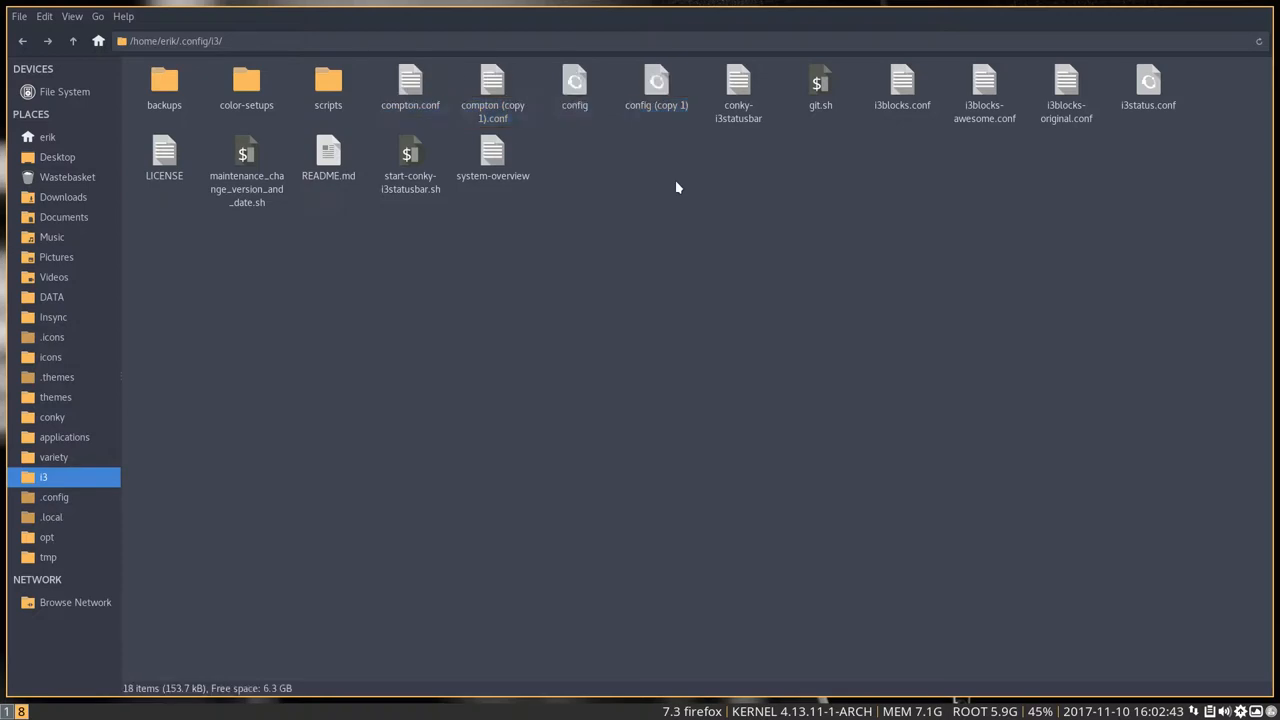
pyautogui.click(656, 85)
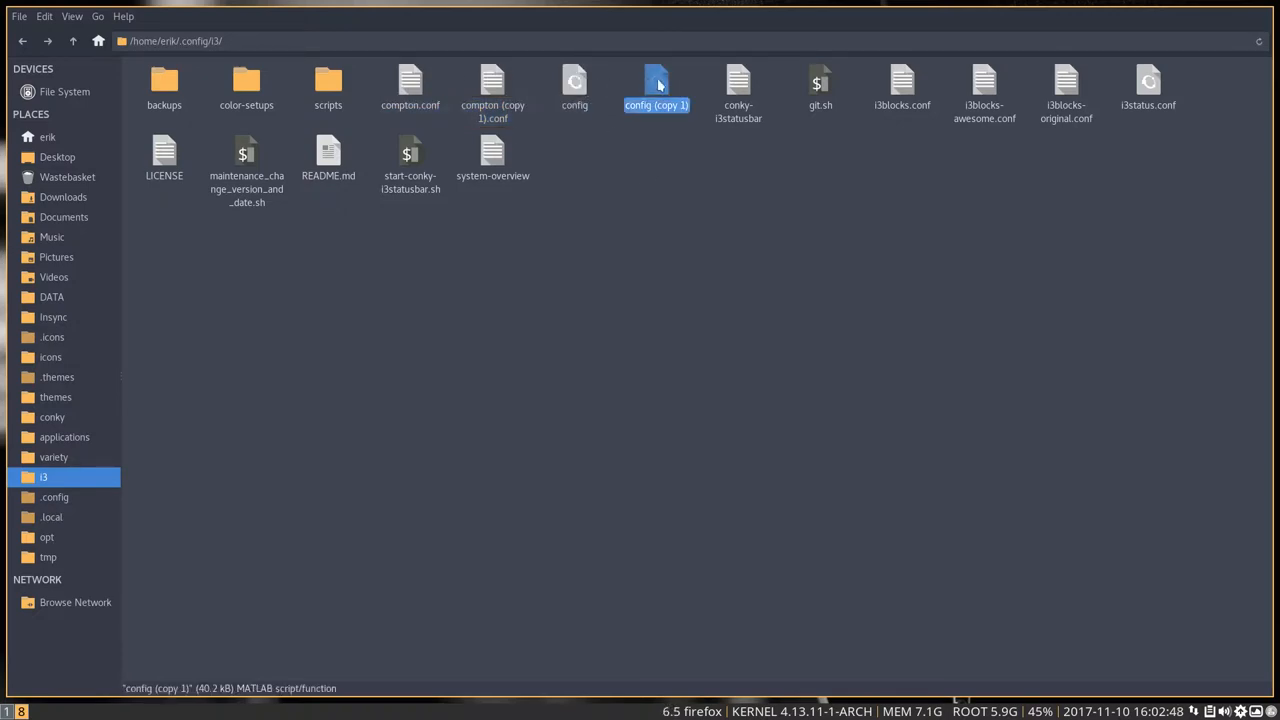
pyautogui.click(492, 88)
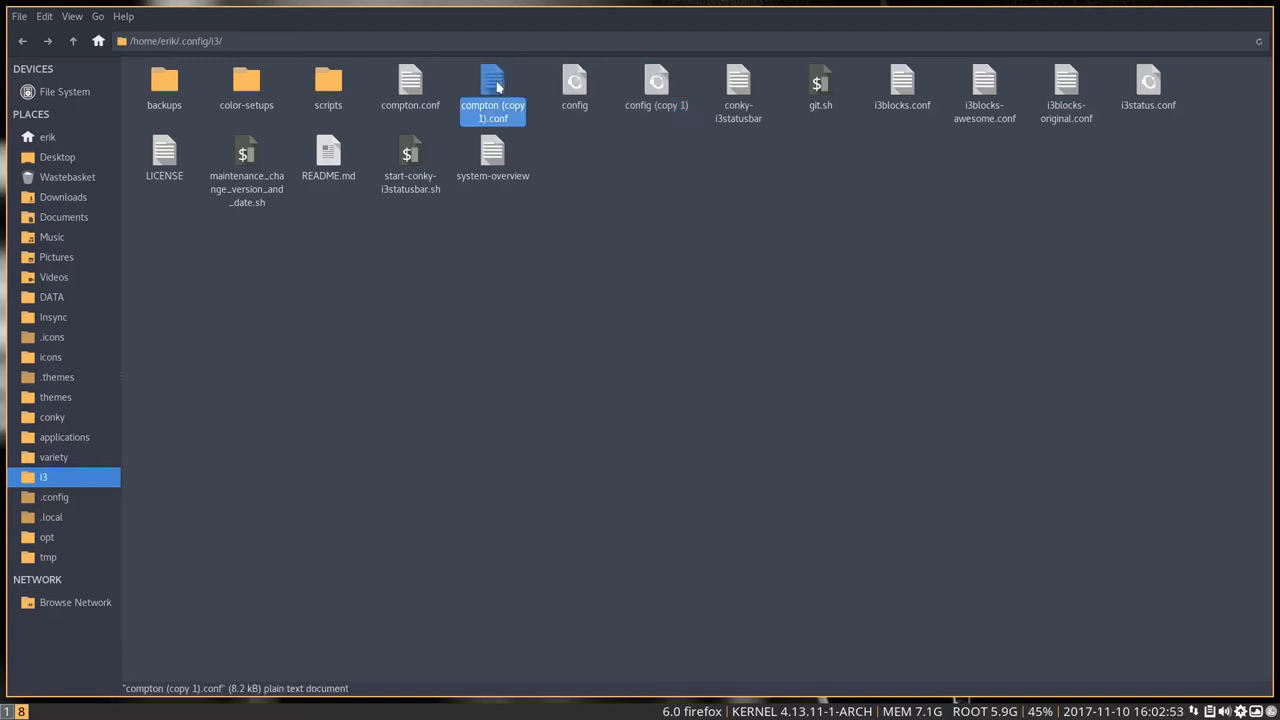